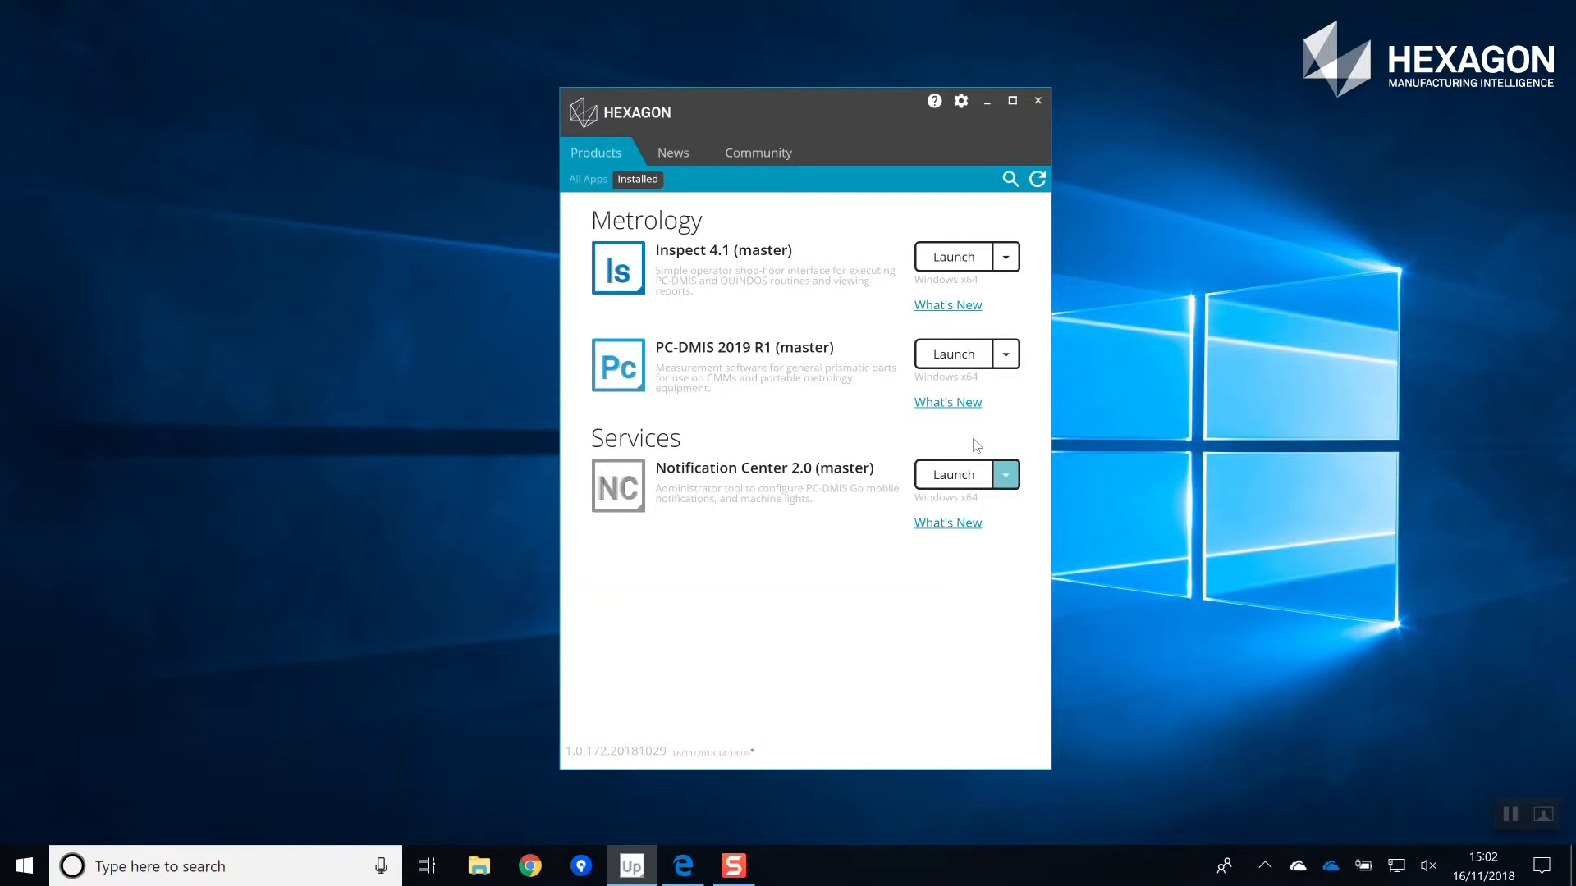
# View the PC-DMIS 2019 R1 What's New slides in Edge, advancing to the next slide.
pyautogui.click(947, 402)
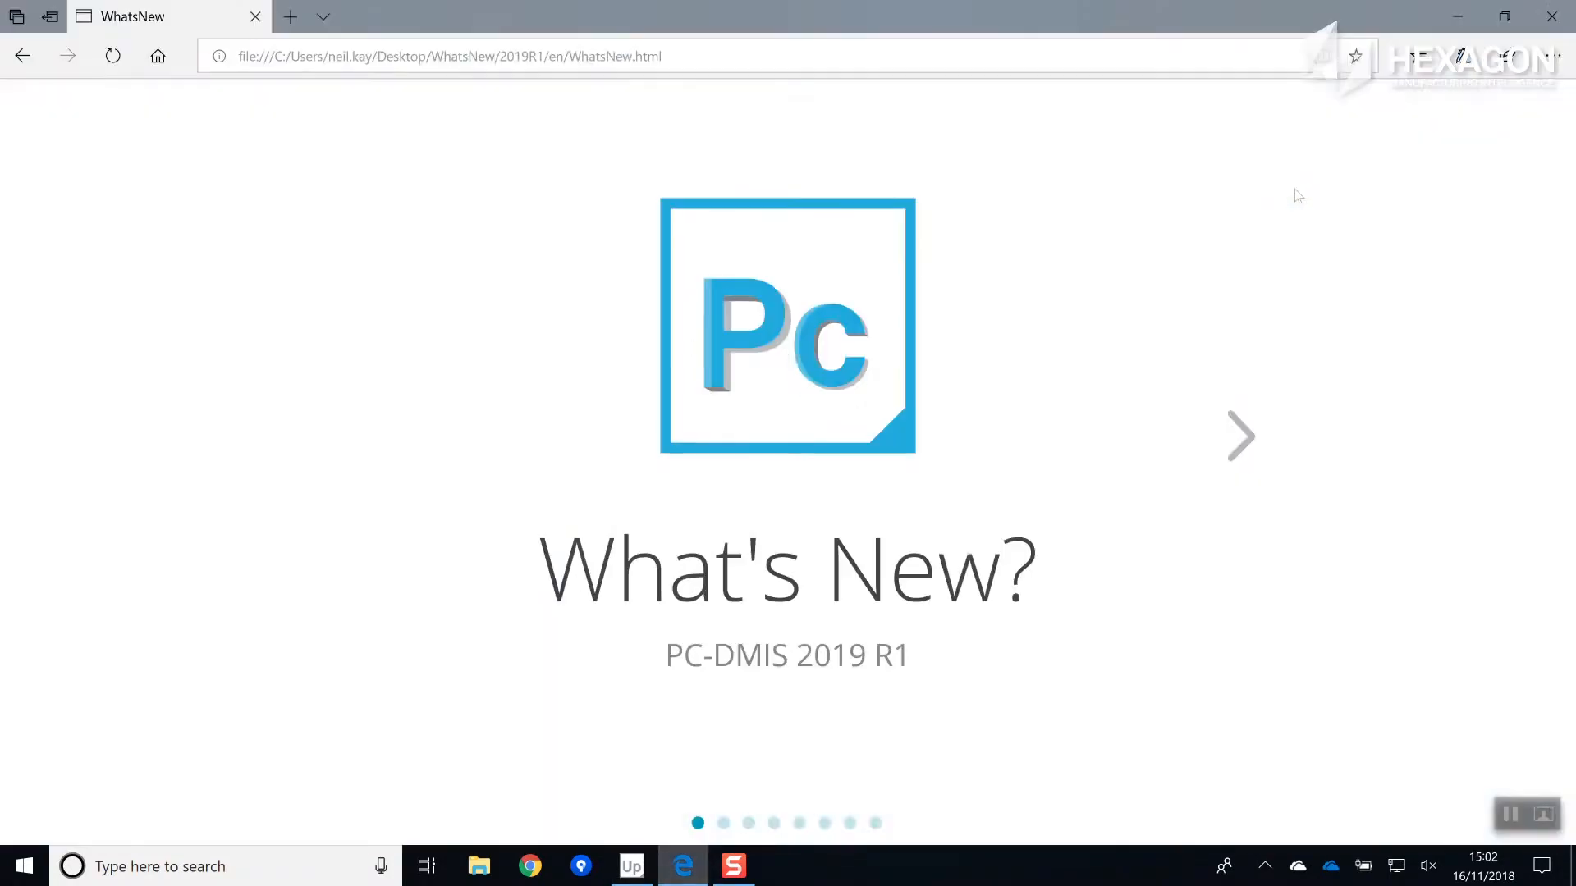
pyautogui.moveTo(1254, 443)
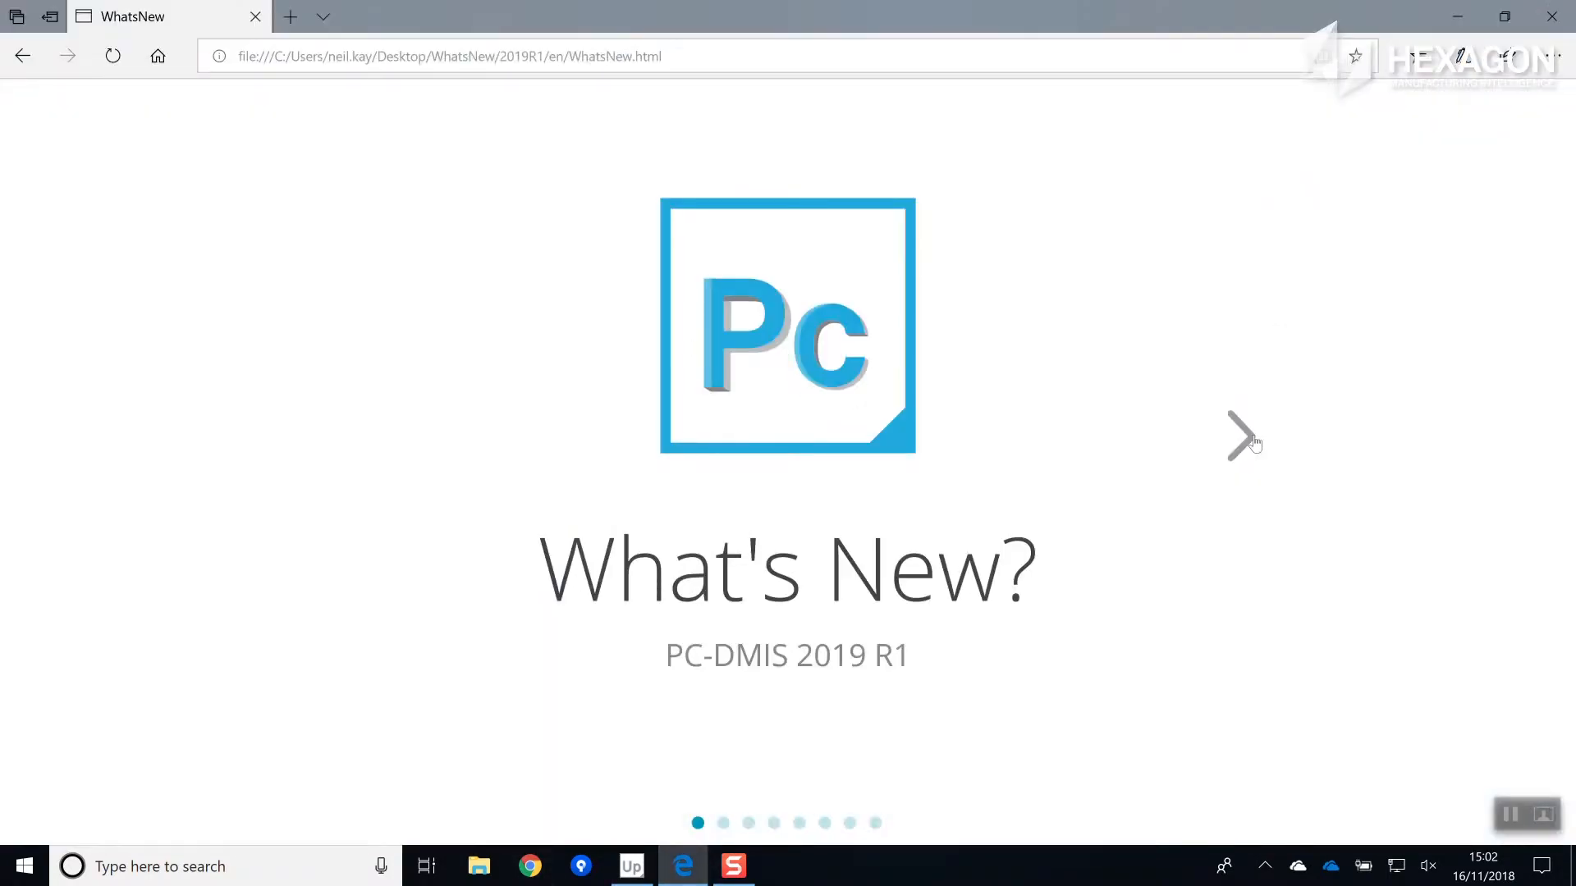
pyautogui.click(1241, 437)
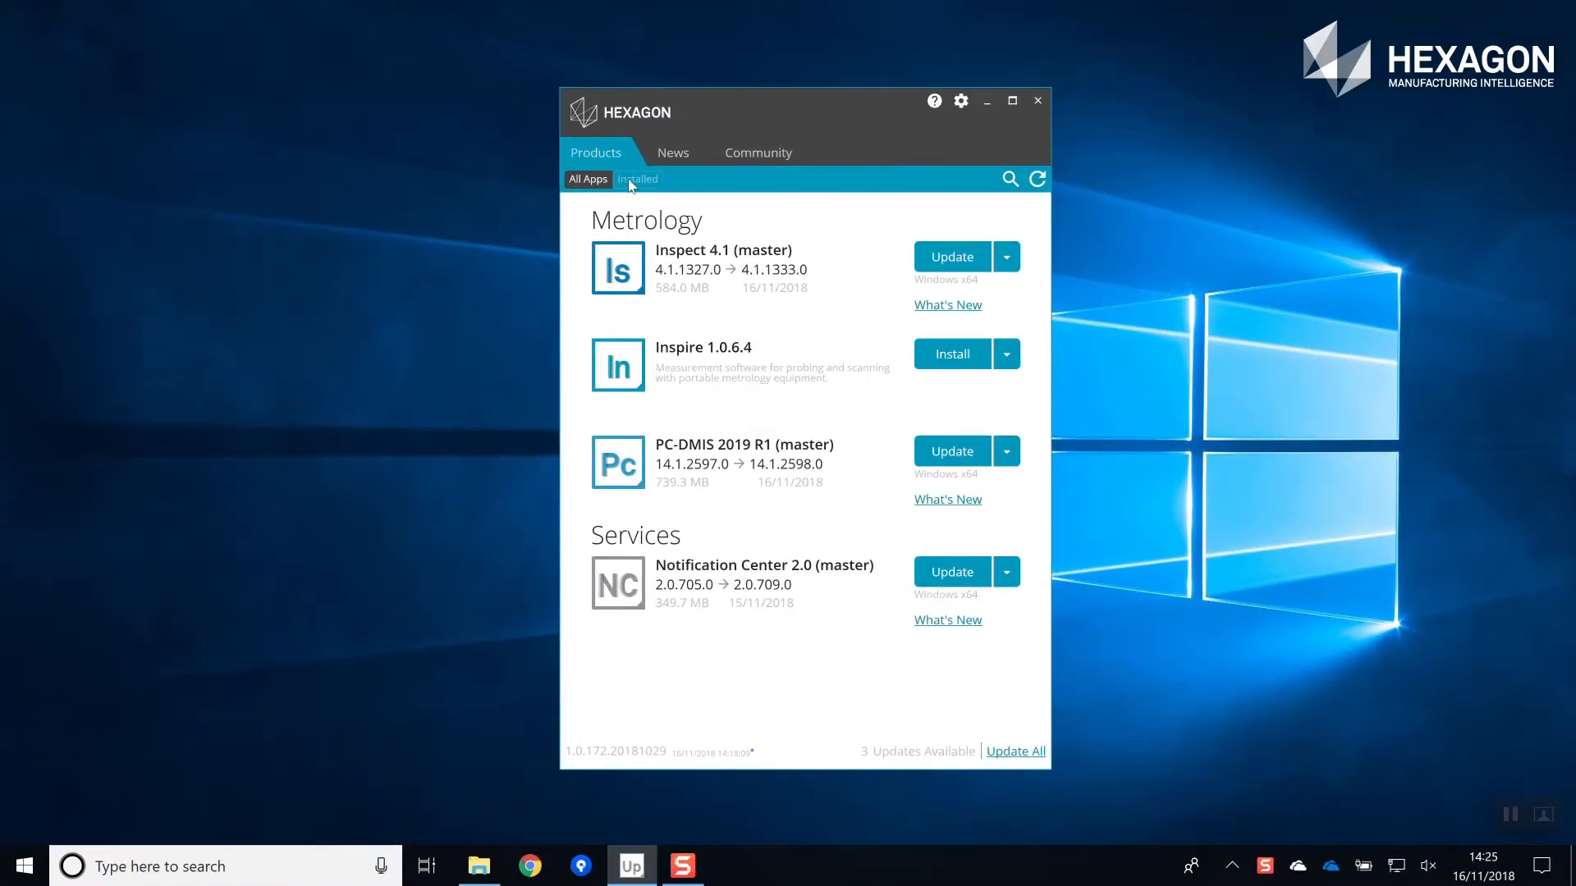
# Filter to installed products, start Update All downloads, and show the News feed.
pyautogui.click(637, 179)
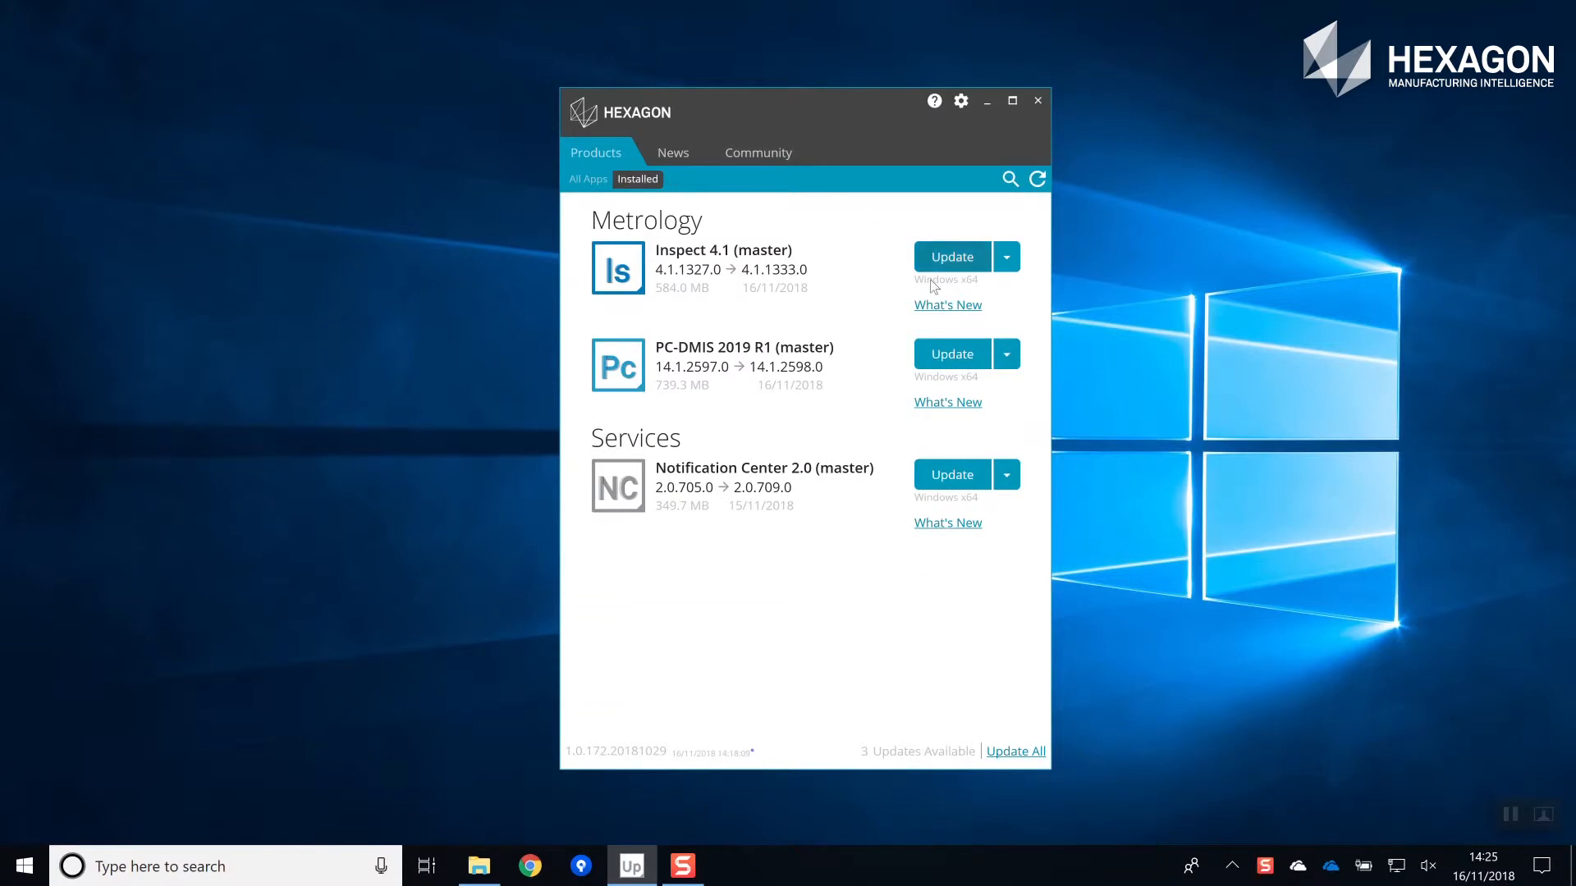
pyautogui.moveTo(1016, 751)
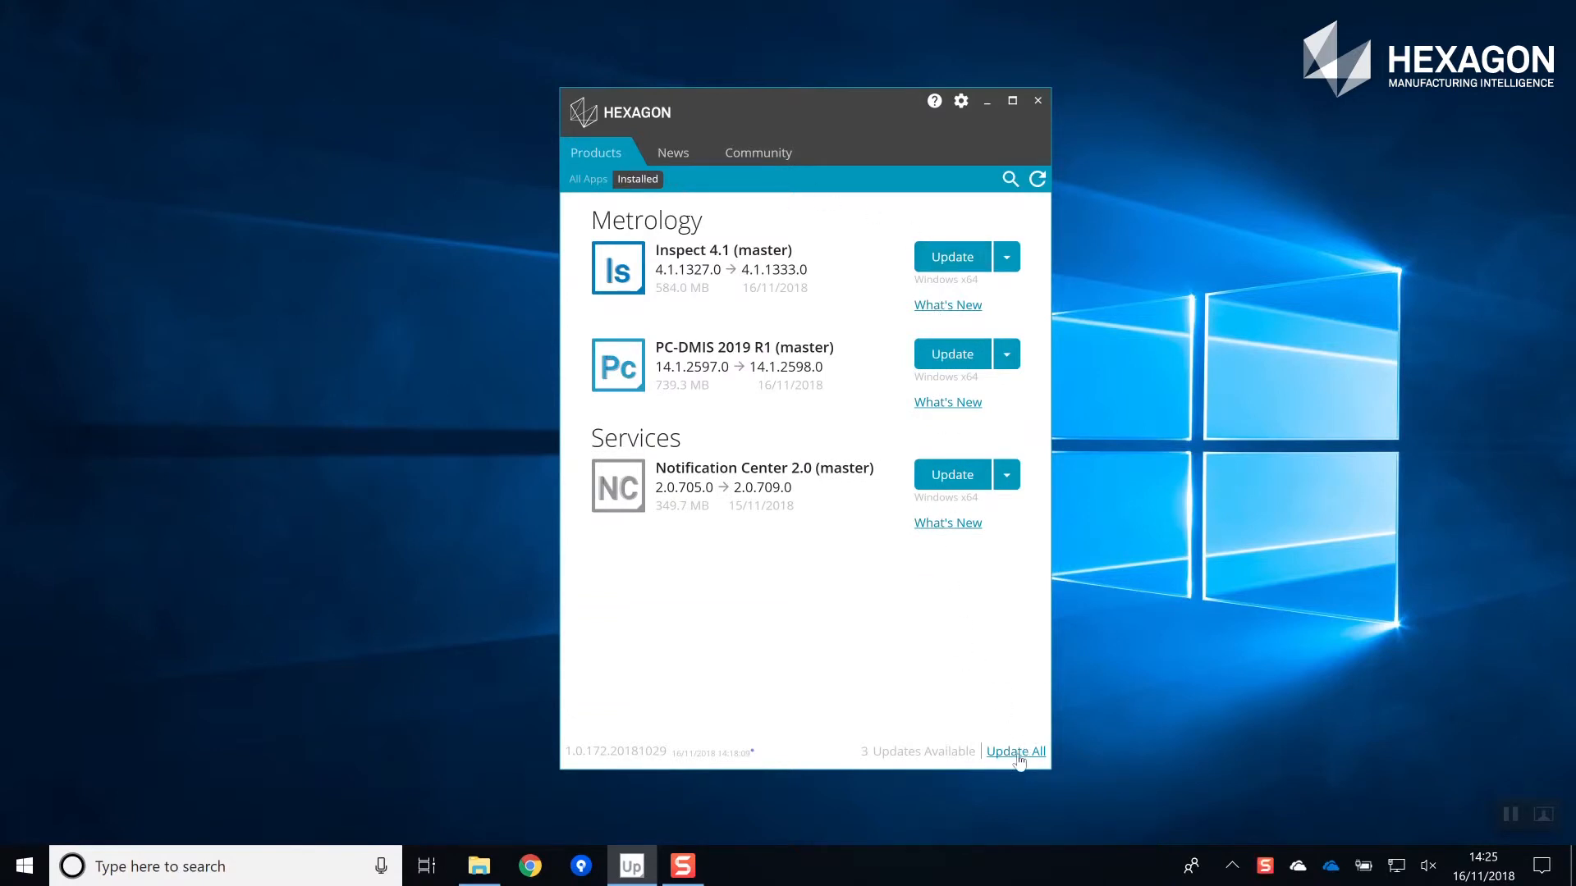
pyautogui.click(1014, 751)
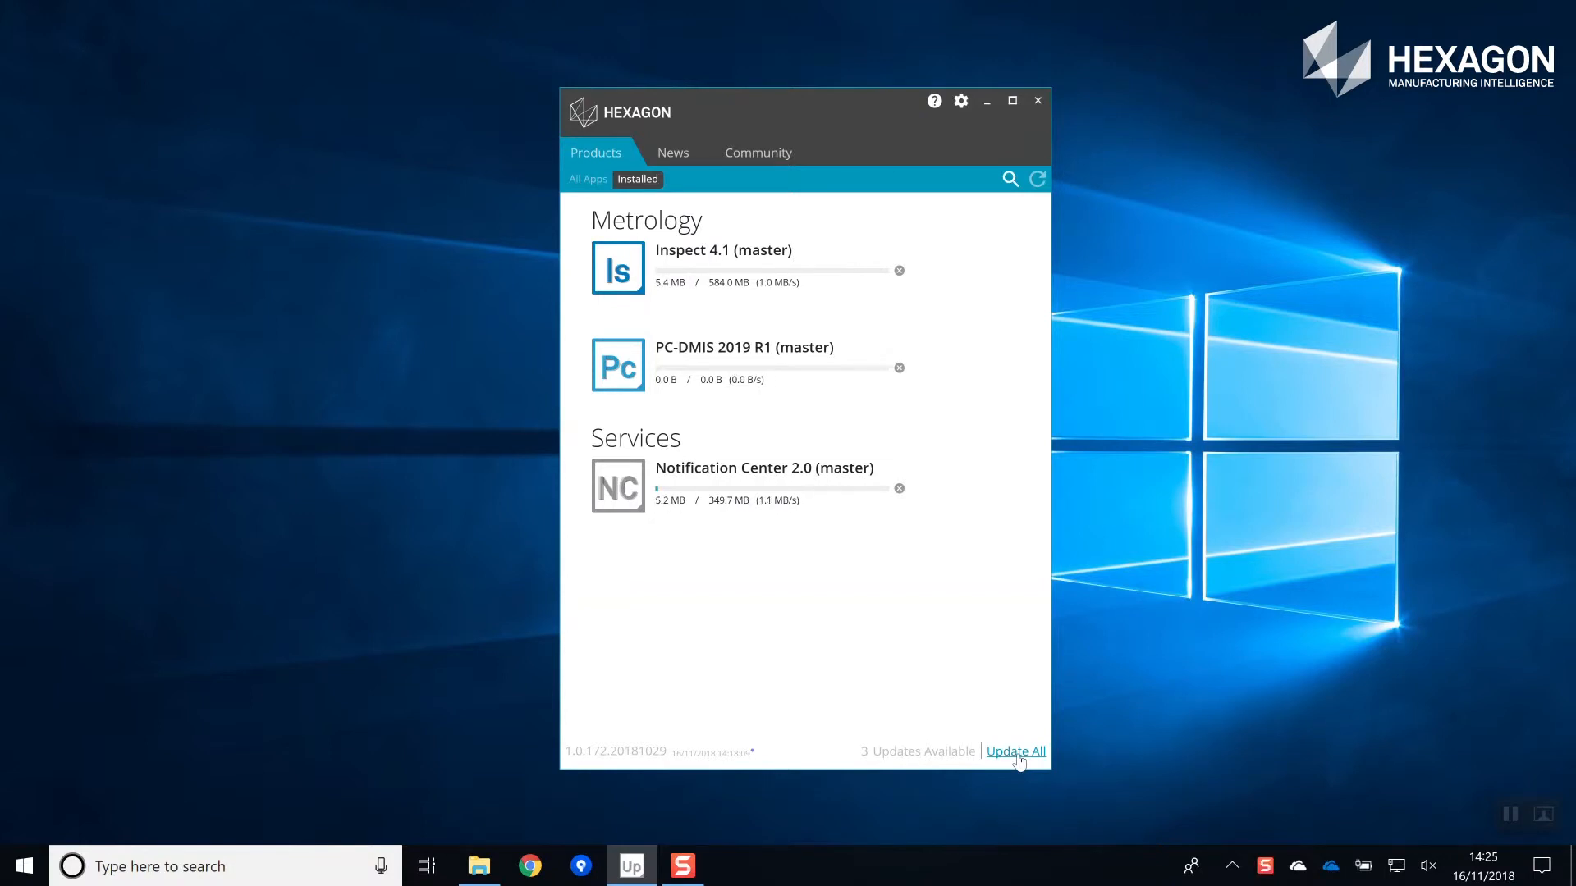
pyautogui.click(673, 153)
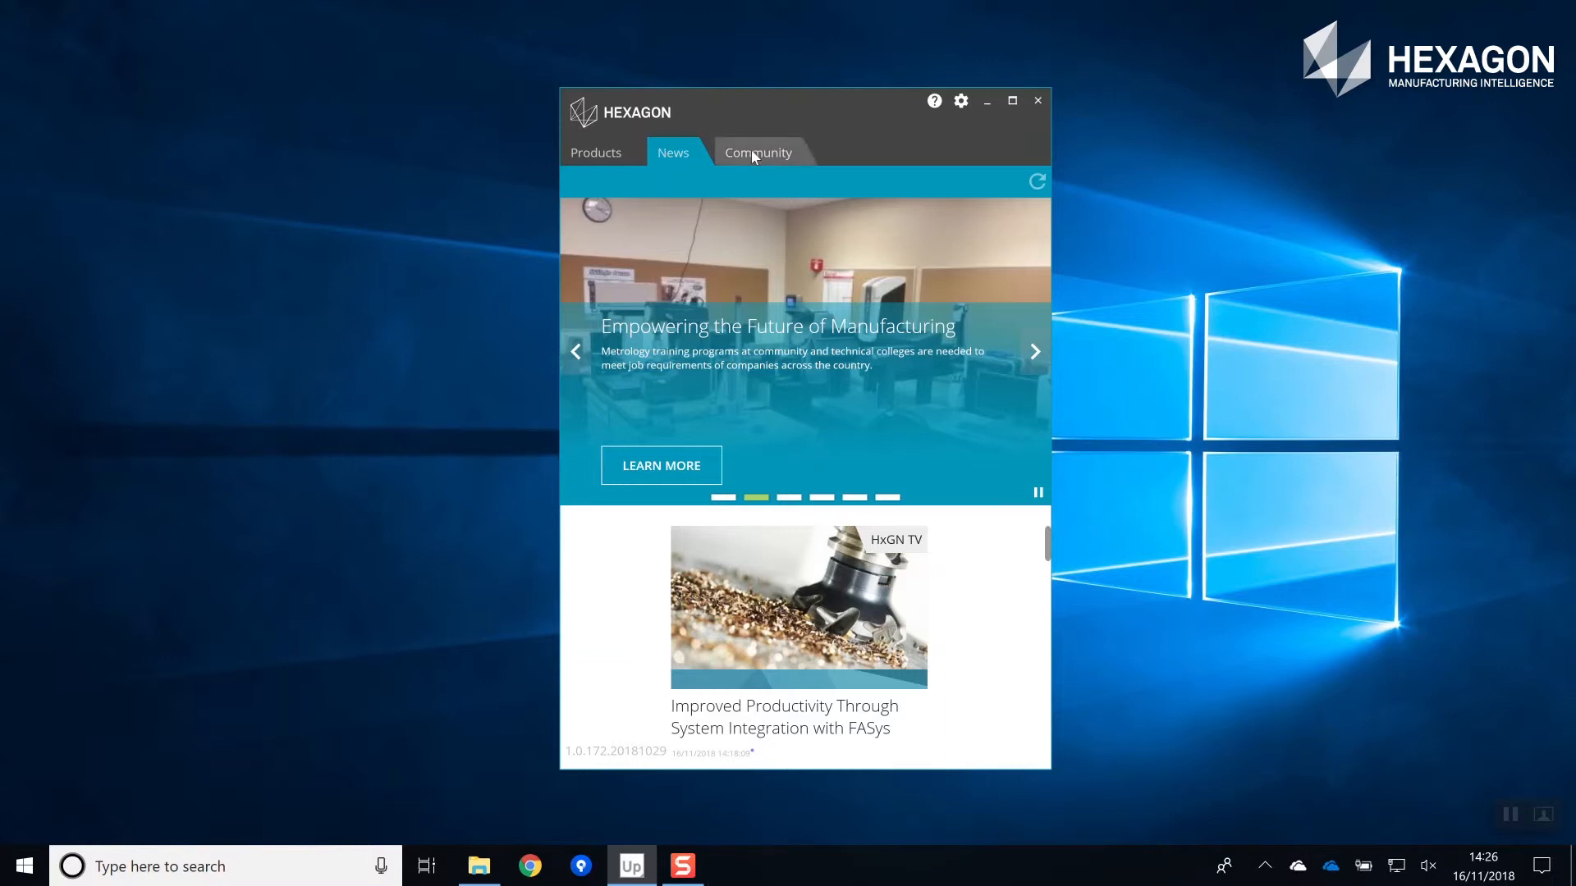
# View the Community page, then launch the Inspect 4.1 installer.
pyautogui.click(758, 153)
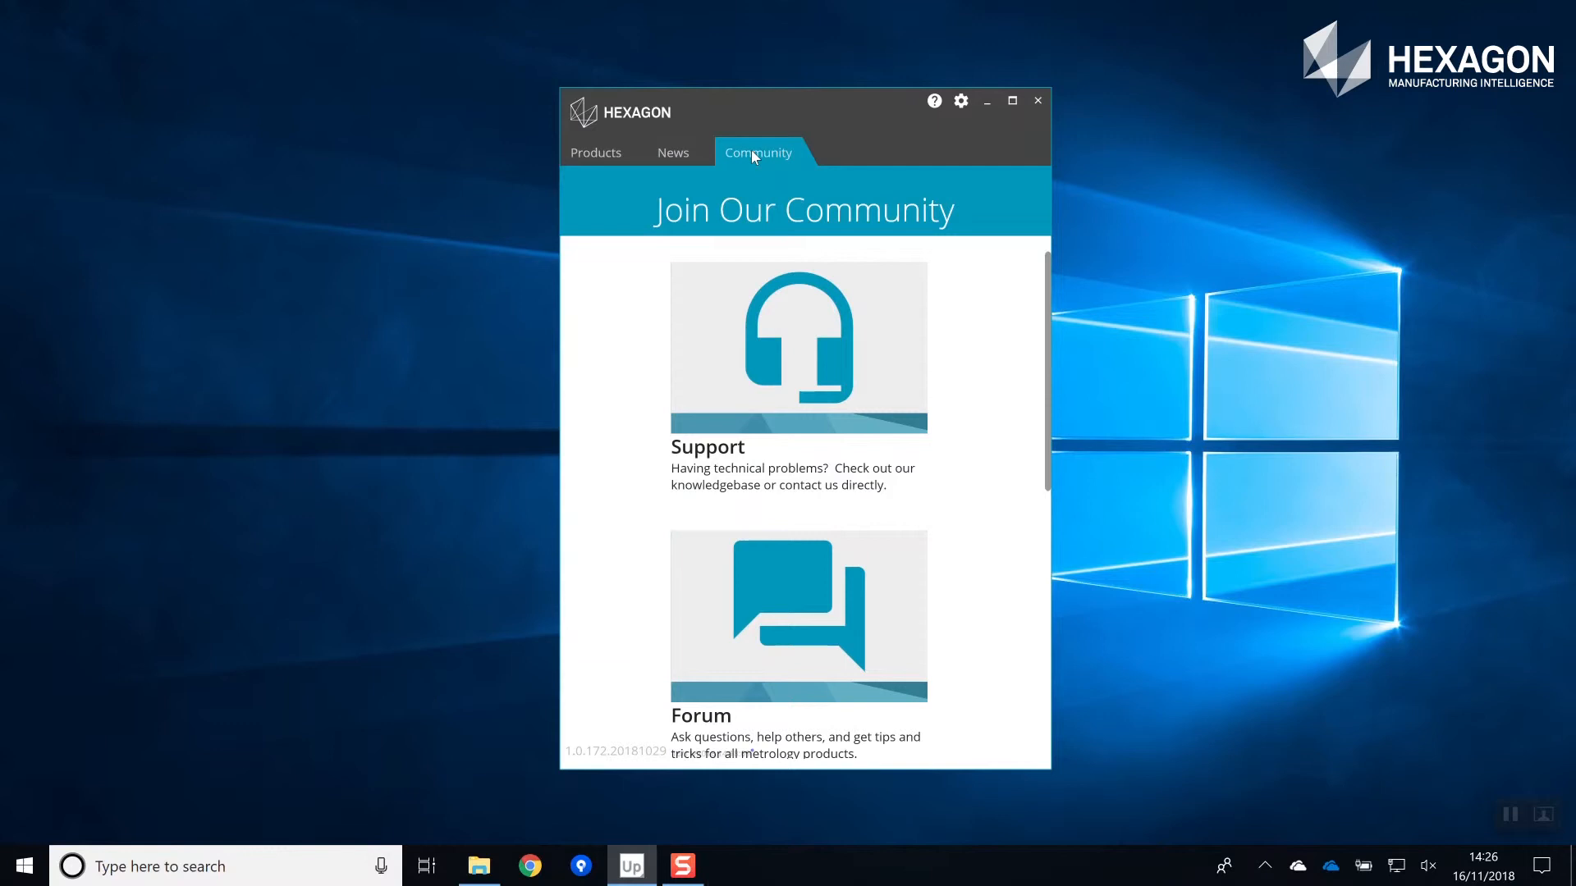
pyautogui.click(596, 152)
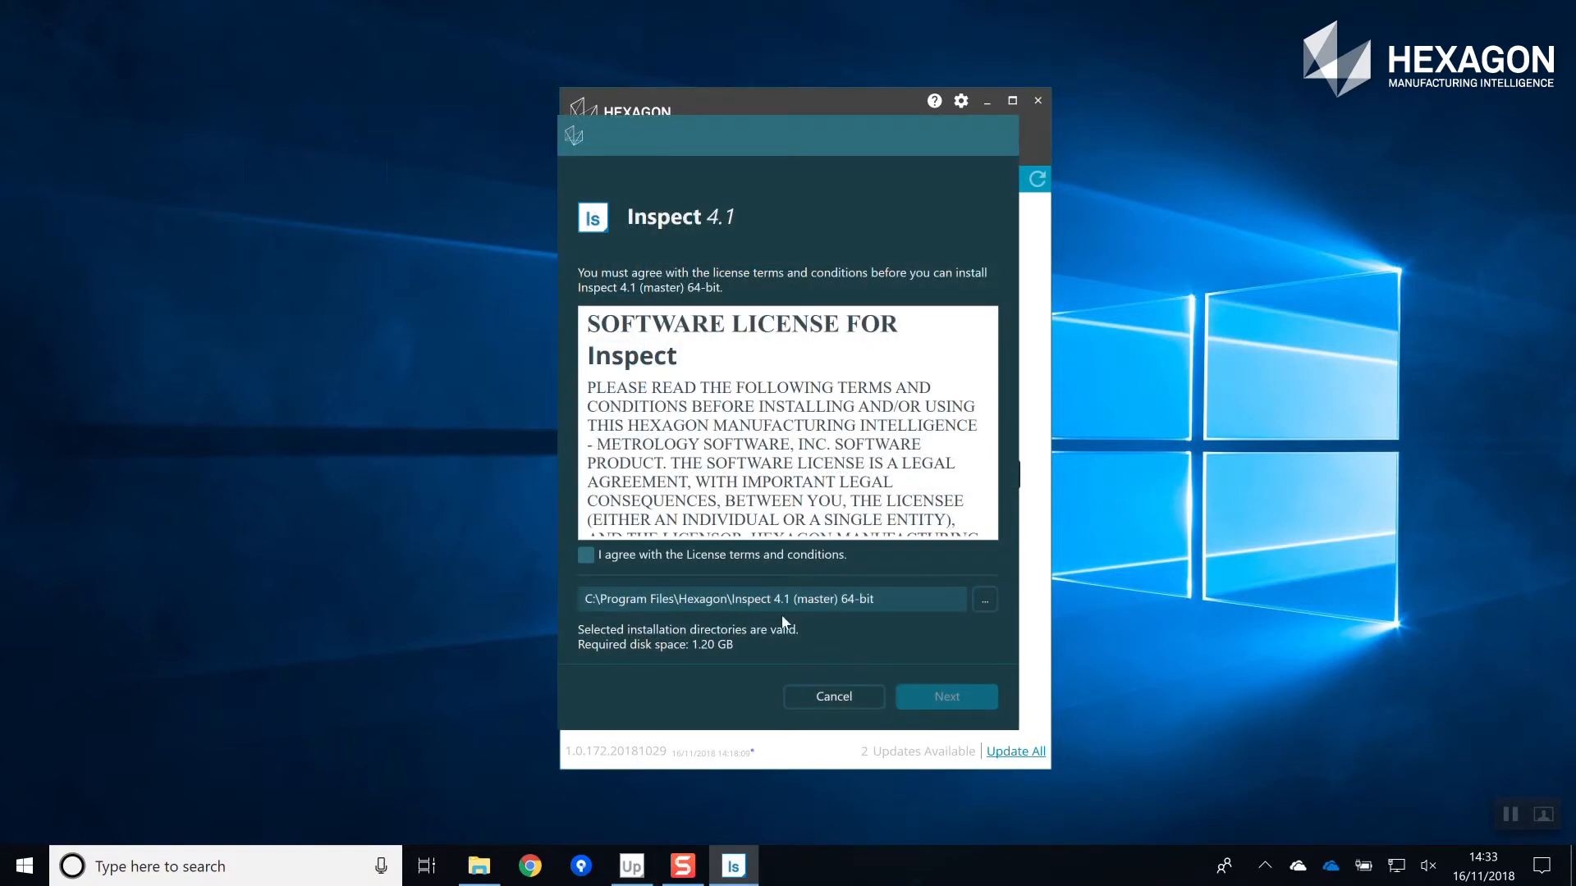
# Accept the Inspect 4.1 license terms, continue installation, and show the updater's Settings panel.
pyautogui.click(584, 554)
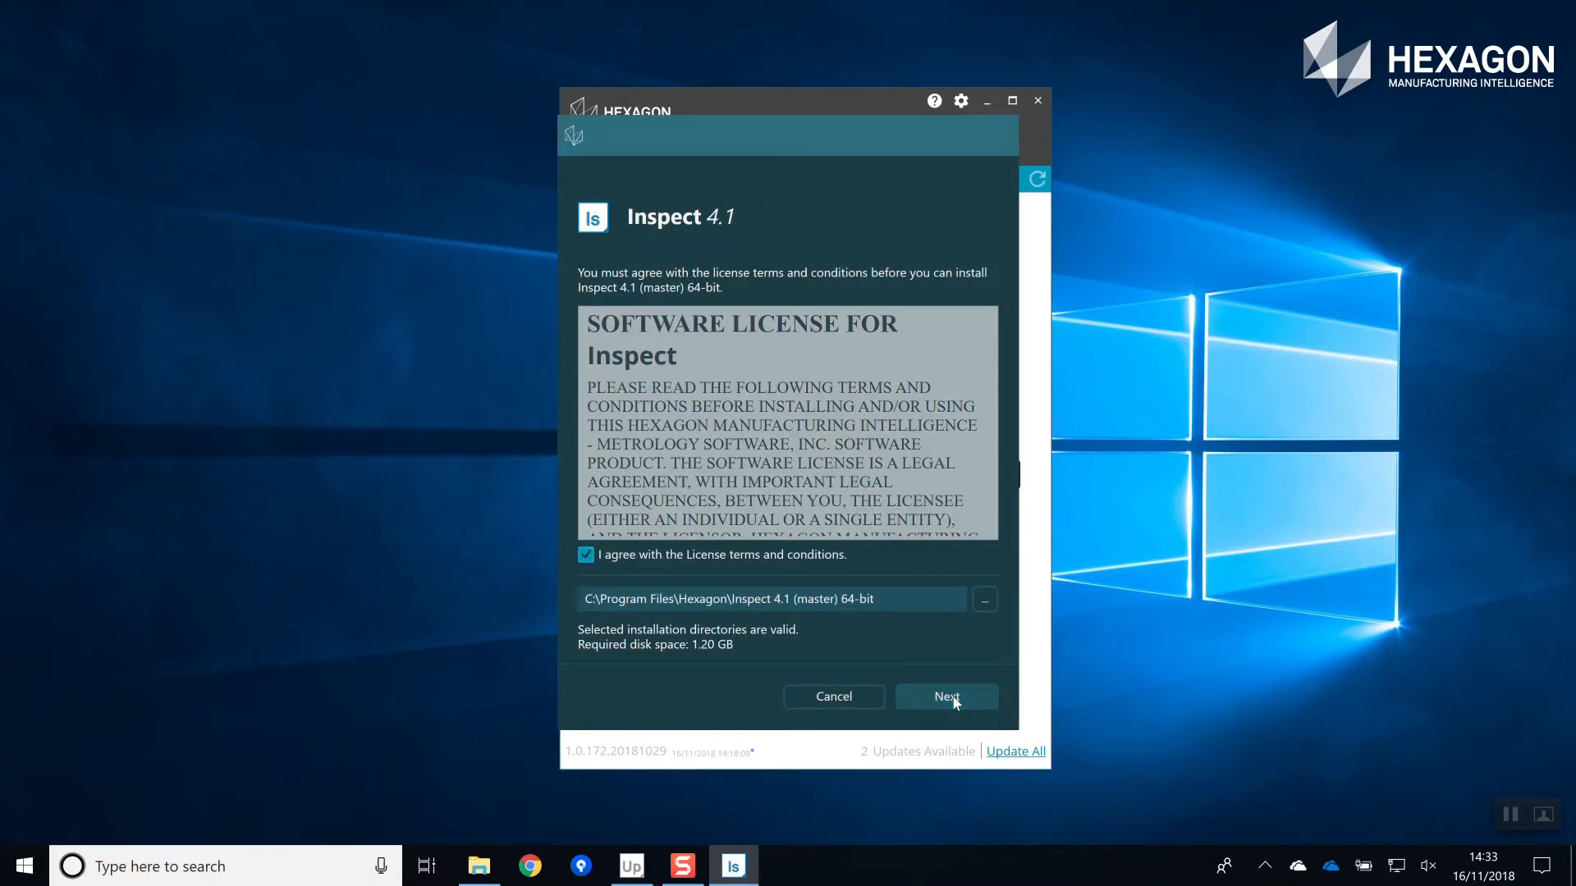
pyautogui.click(947, 696)
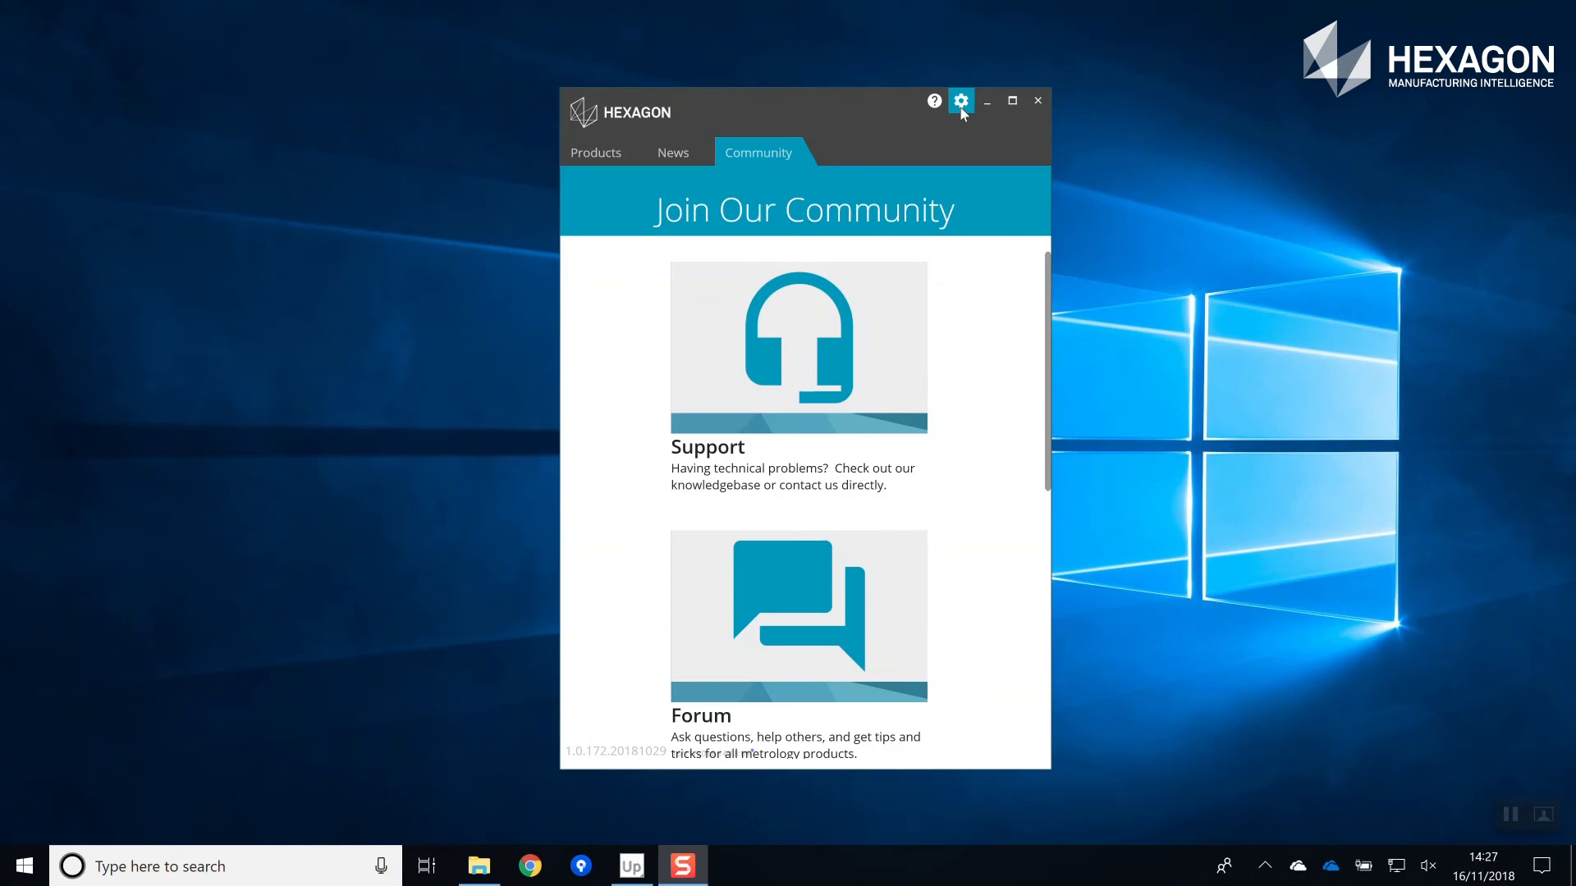
pyautogui.click(962, 101)
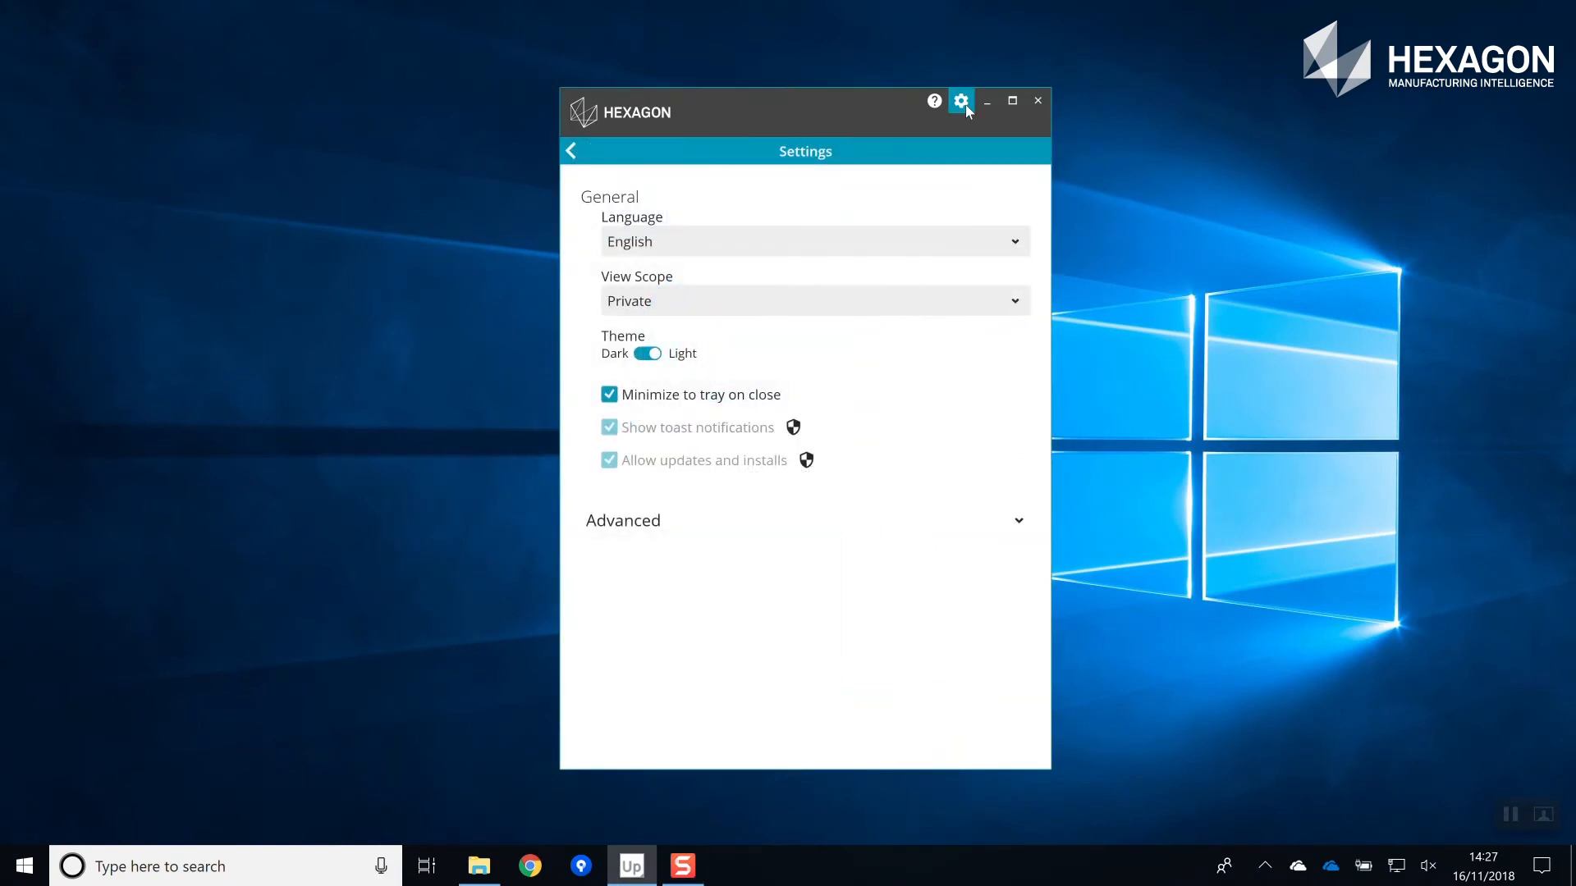